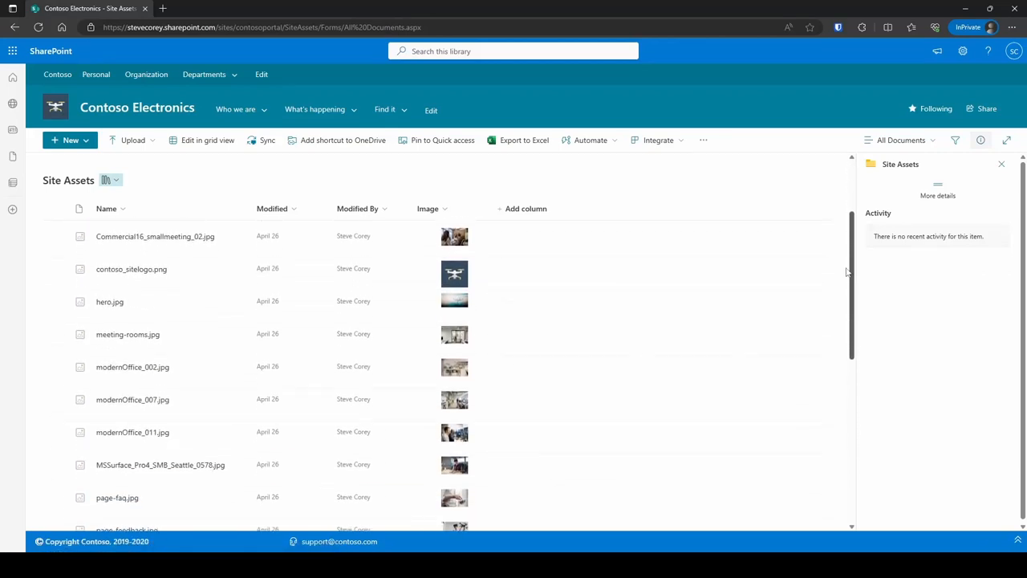
- Dismiss the enlarged drone photo preview and browse down to the file-thumbnail column sample
{"action": "scroll", "scroll_direction": "down", "scroll_amount": 3}
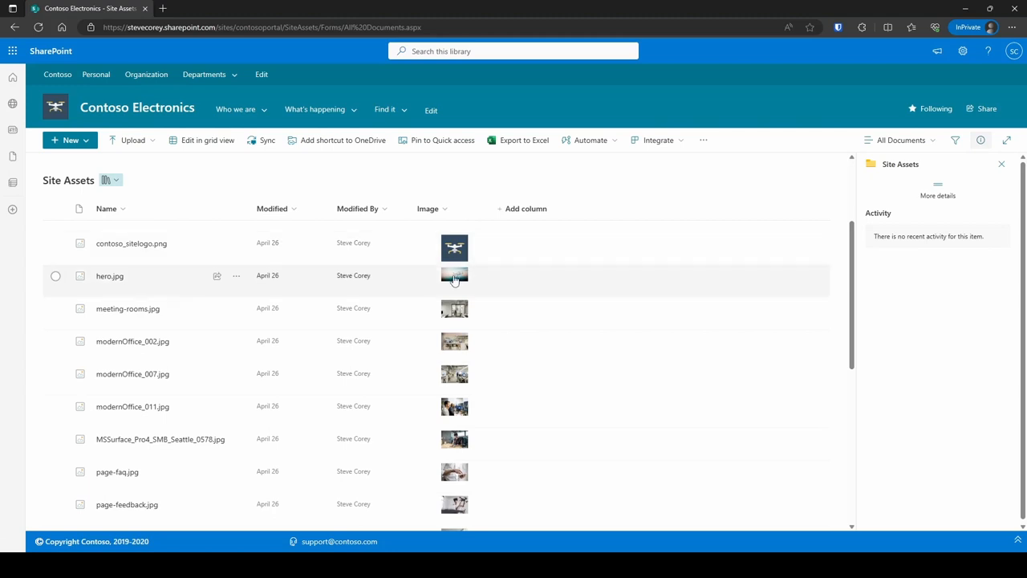
{"action": "mouse_move", "coordinate": [454, 276]}
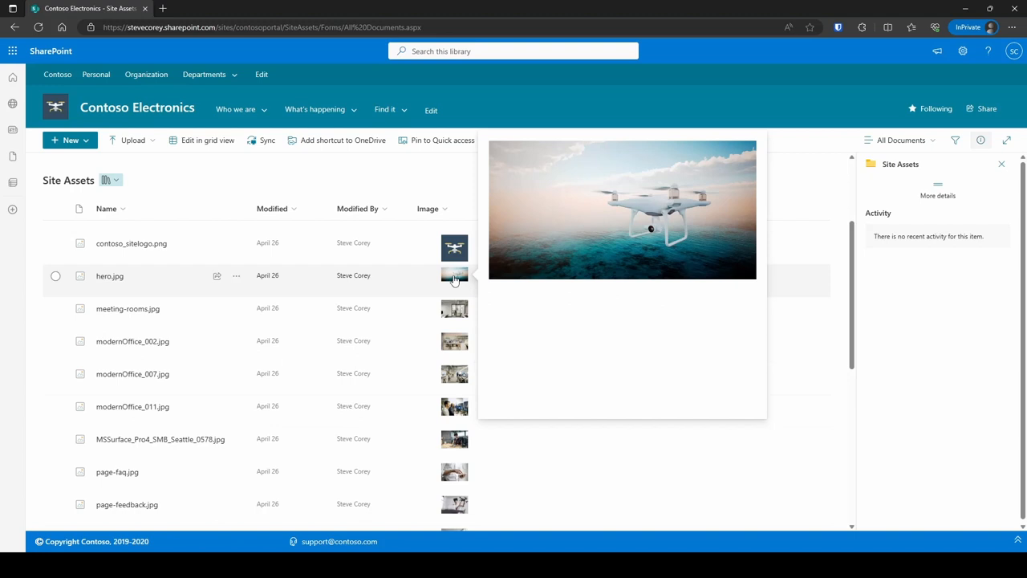
{"action": "left_click", "coordinate": [212, 8]}
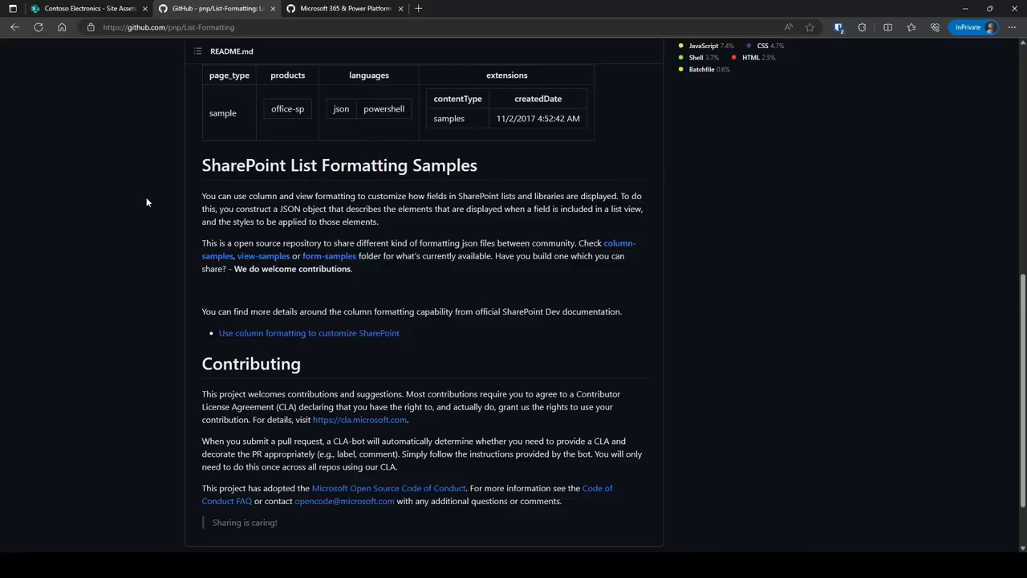
{"action": "mouse_move", "coordinate": [221, 255]}
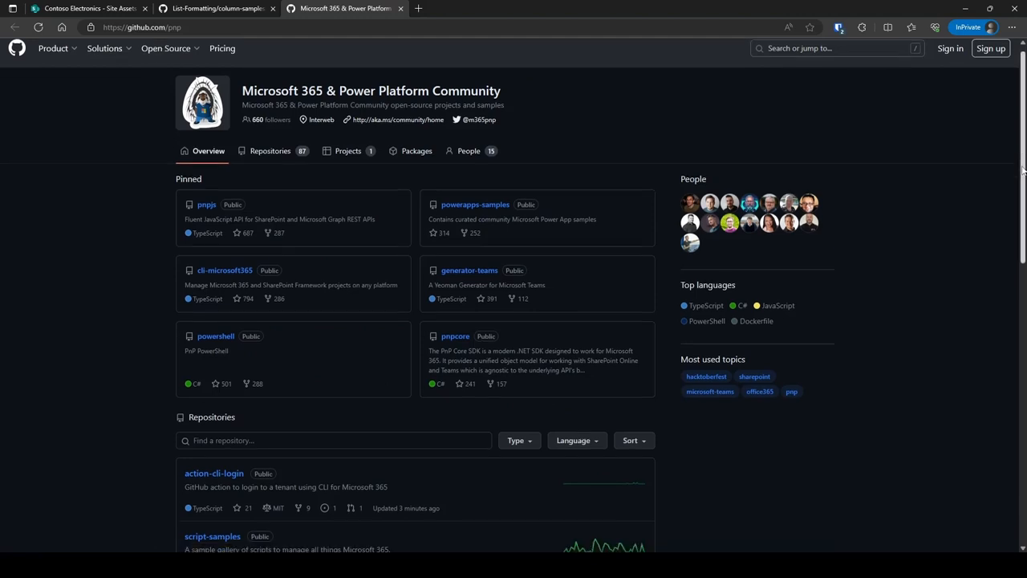
{"action": "scroll", "scroll_direction": "down", "scroll_amount": 3}
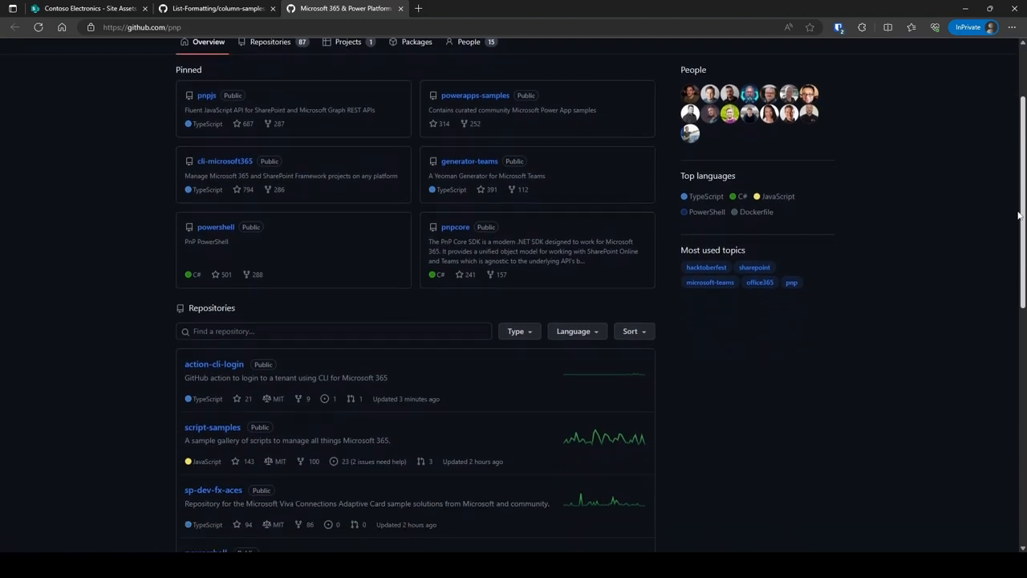
{"action": "scroll", "scroll_direction": "down", "scroll_amount": 3}
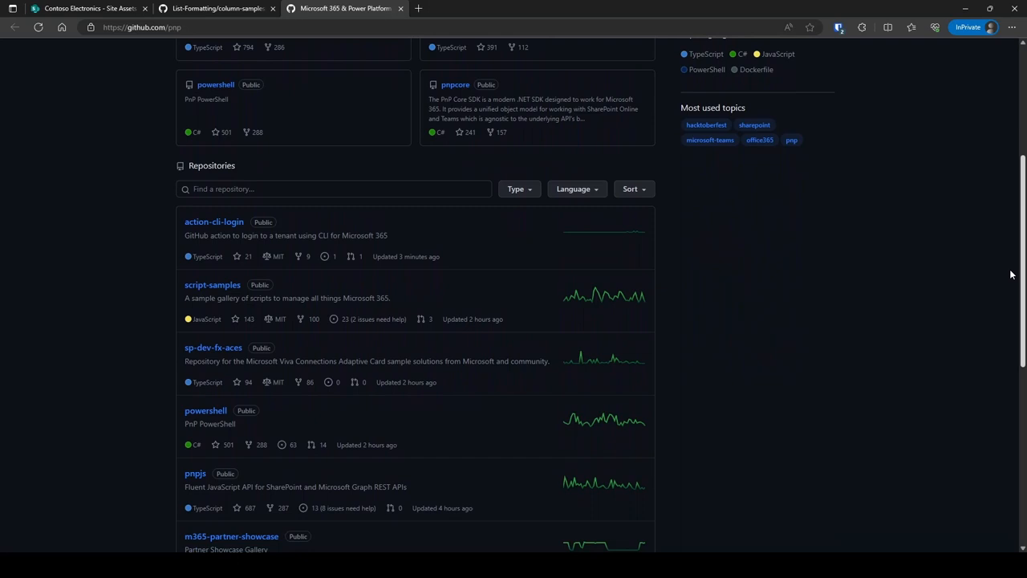
{"action": "scroll", "scroll_direction": "down", "scroll_amount": 3}
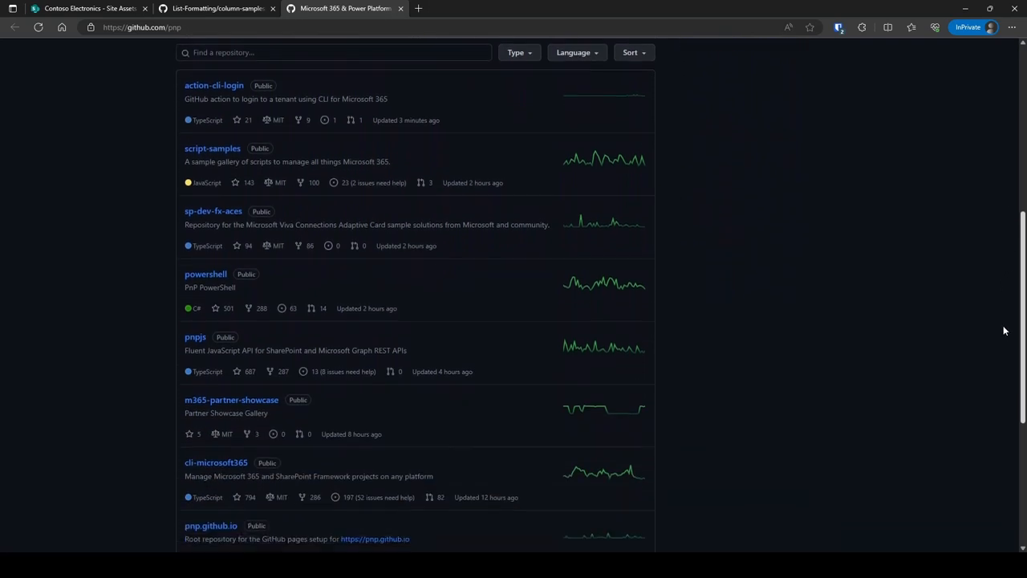
{"action": "scroll", "scroll_direction": "down", "scroll_amount": 3}
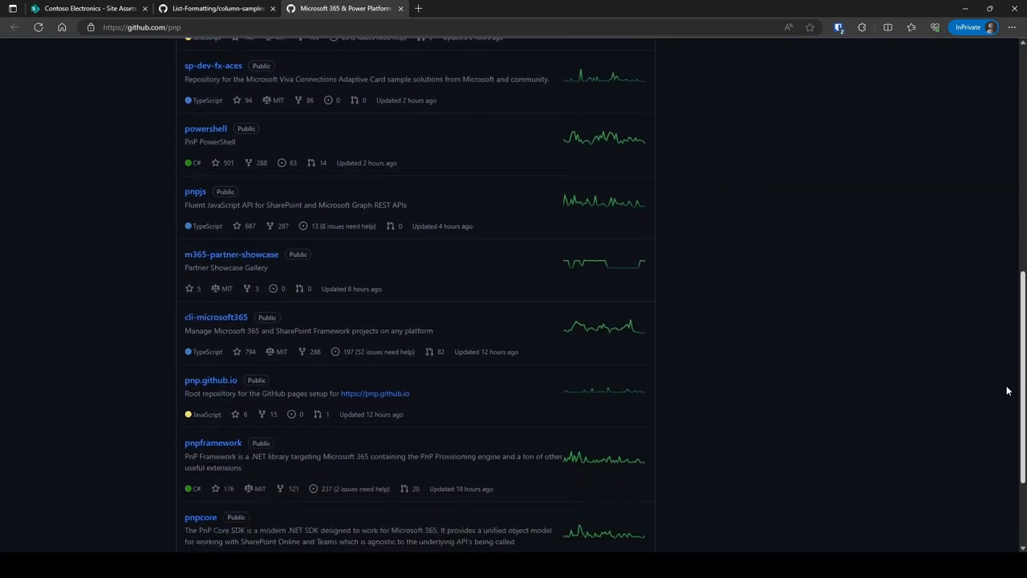
{"action": "scroll", "scroll_direction": "down", "scroll_amount": 3}
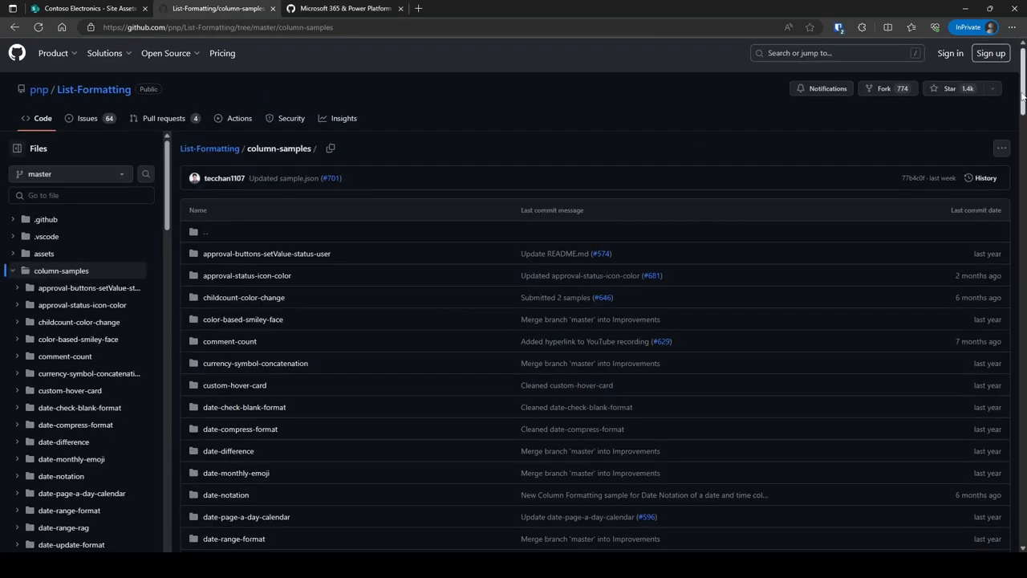
- Open the file-thumbnail.json formatting sample in the List-Formatting repository
{"action": "scroll", "scroll_direction": "down", "scroll_amount": 3}
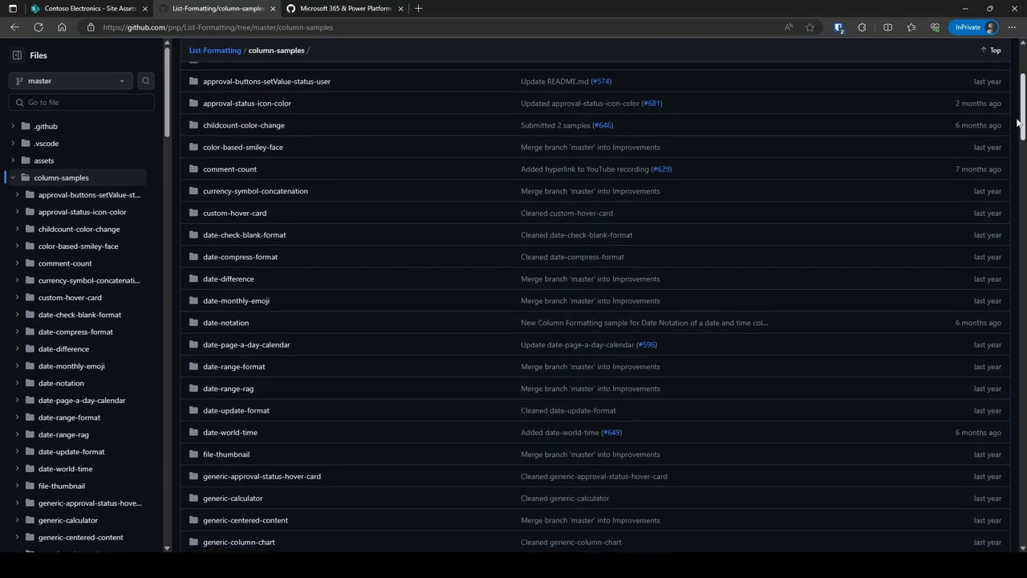
{"action": "scroll", "scroll_direction": "down", "scroll_amount": 3}
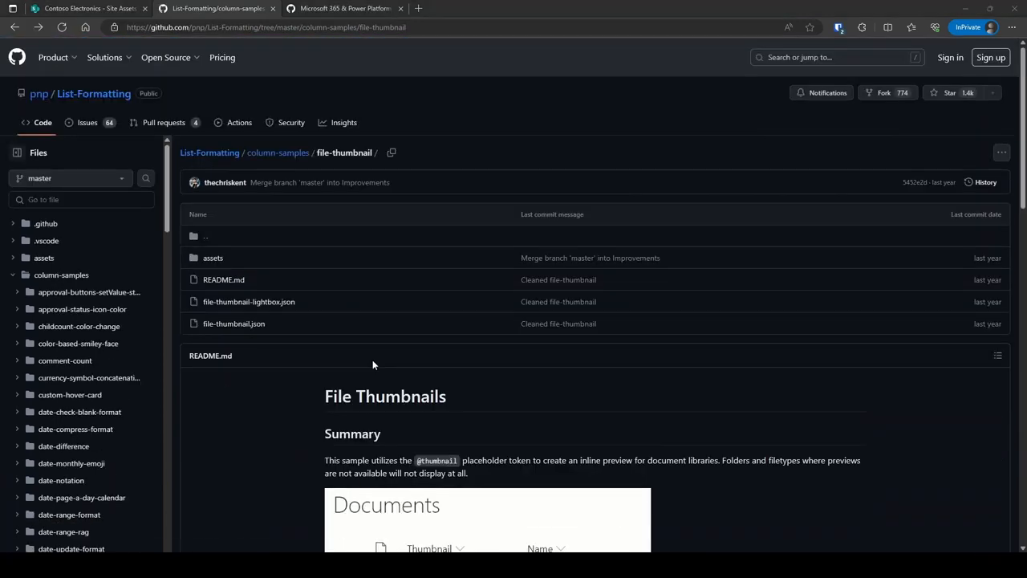
{"action": "mouse_move", "coordinate": [234, 325]}
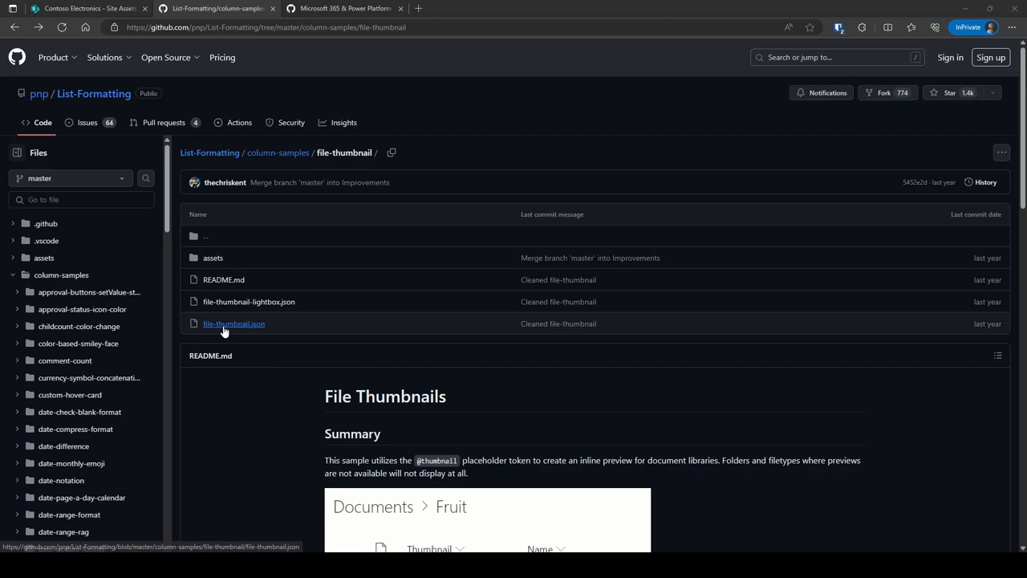
{"action": "left_click", "coordinate": [234, 324]}
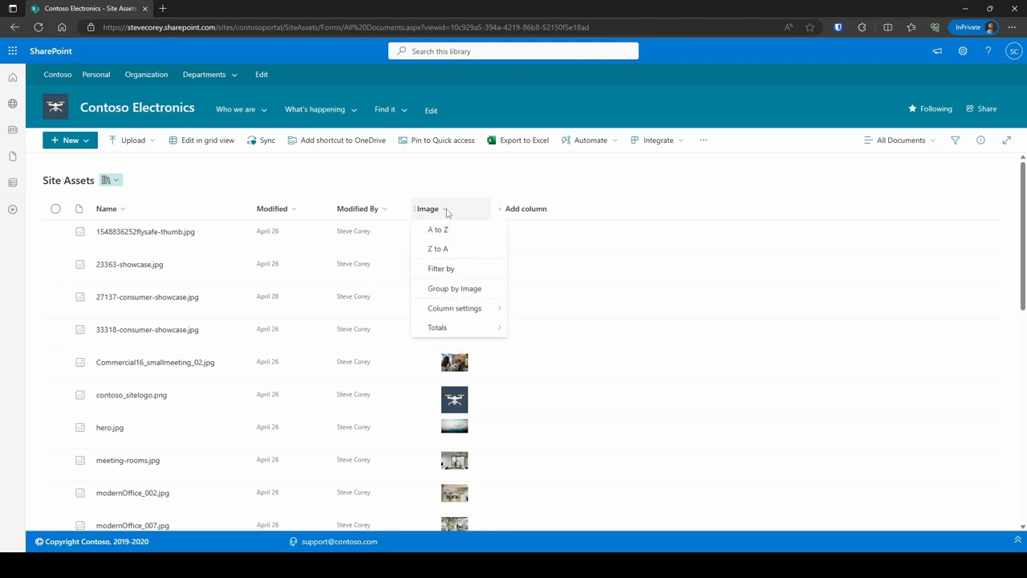
- Delete the existing Image column from the Site Assets library and confirm
{"action": "left_click", "coordinate": [454, 308]}
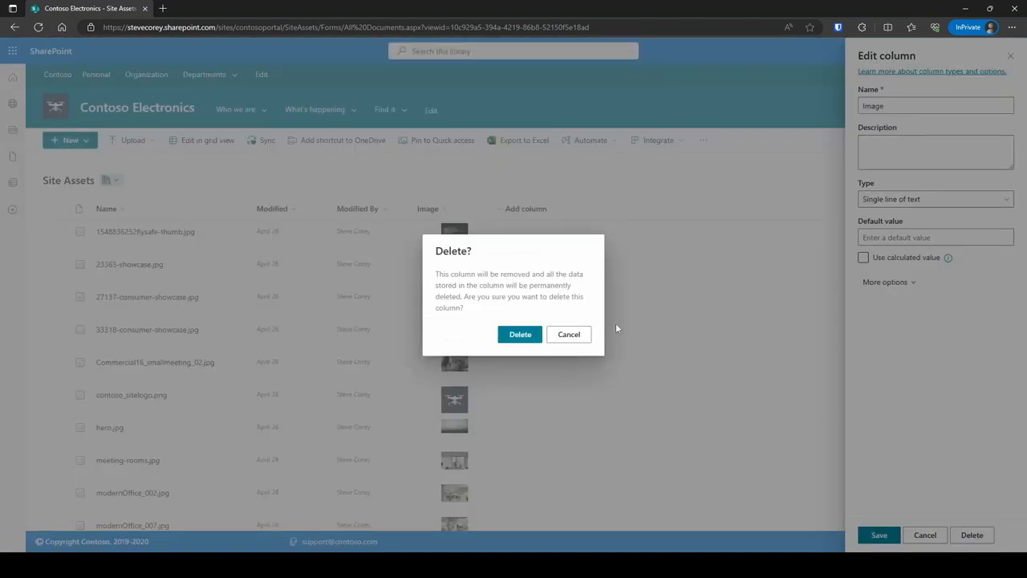
{"action": "left_click", "coordinate": [520, 334]}
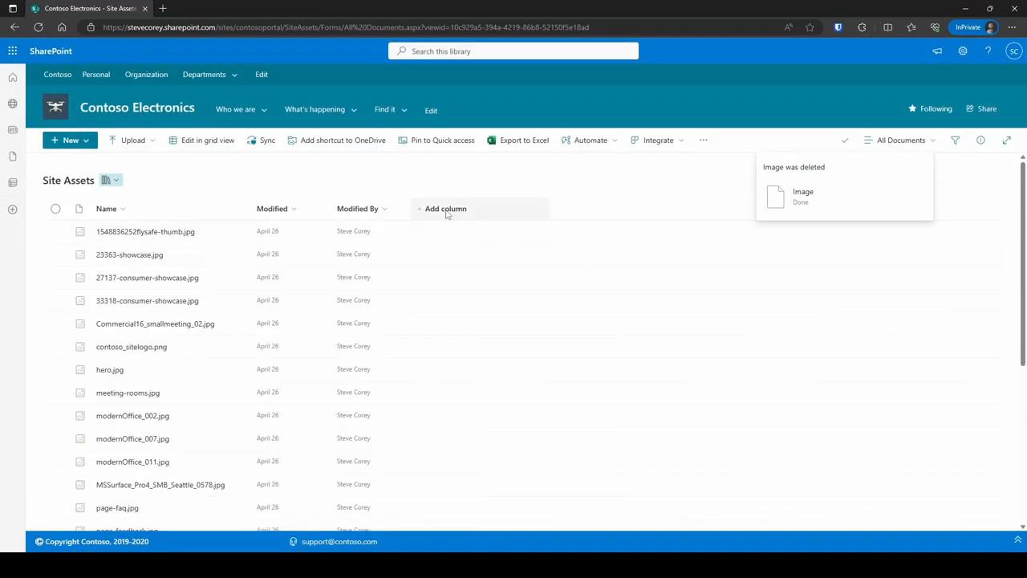
- Create a new single-line text column named 'Image' in Site Assets
{"action": "left_click", "coordinate": [446, 208]}
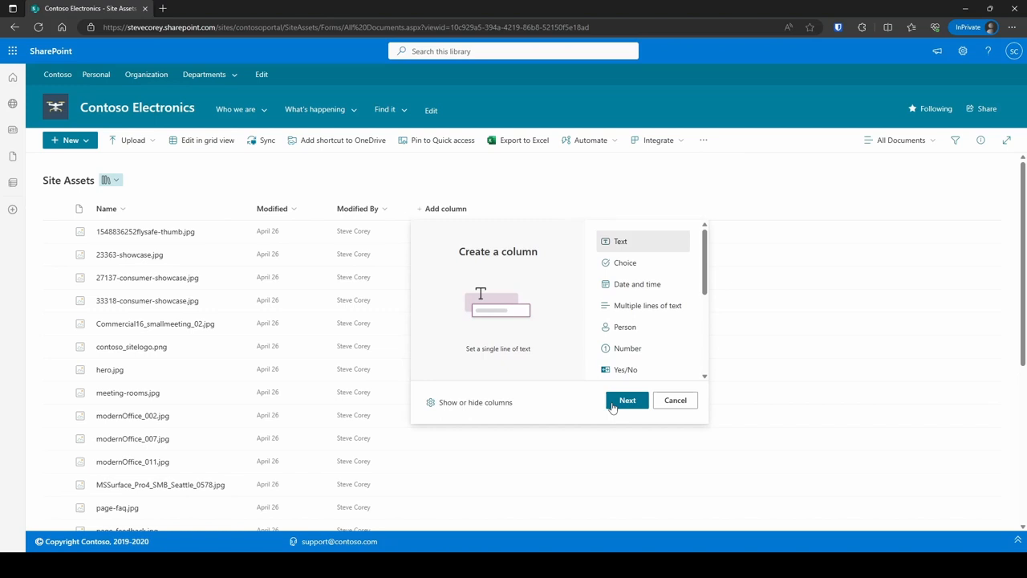
{"action": "left_click", "coordinate": [627, 400]}
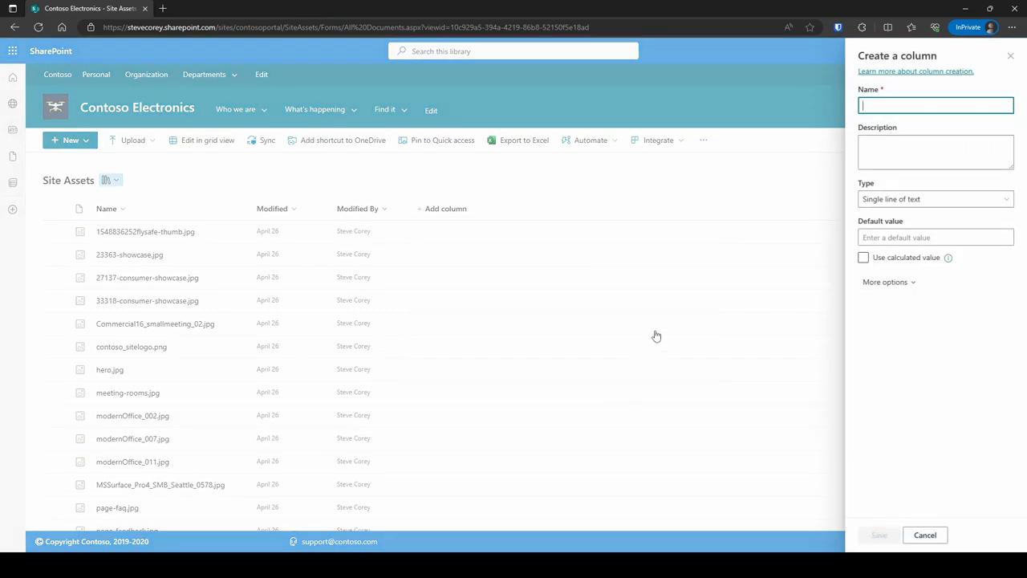
{"action": "type", "text": "Image"}
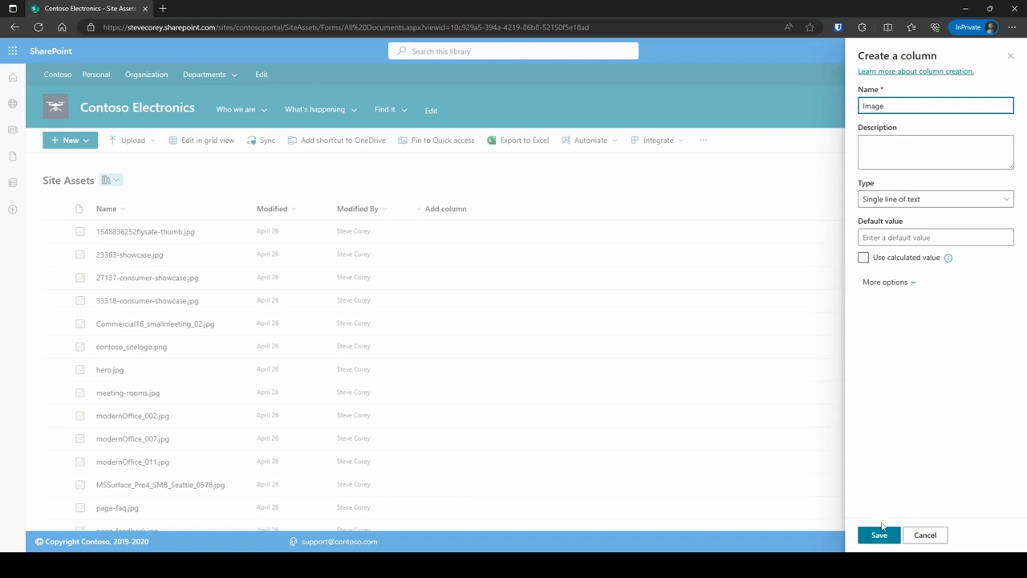
{"action": "left_click", "coordinate": [879, 534]}
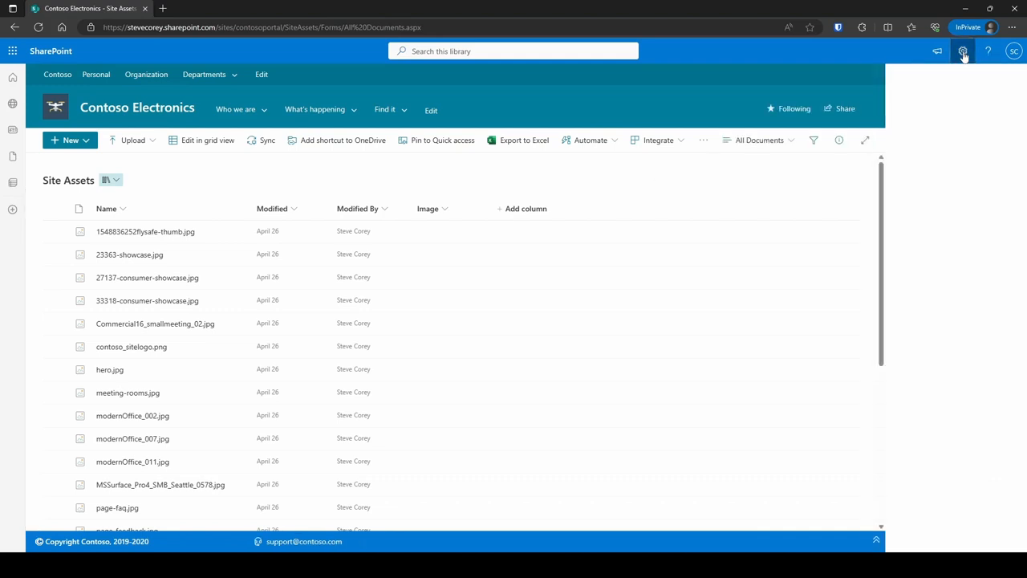
- Go to the Site Assets library's full settings page and its advanced settings
{"action": "left_click", "coordinate": [963, 49]}
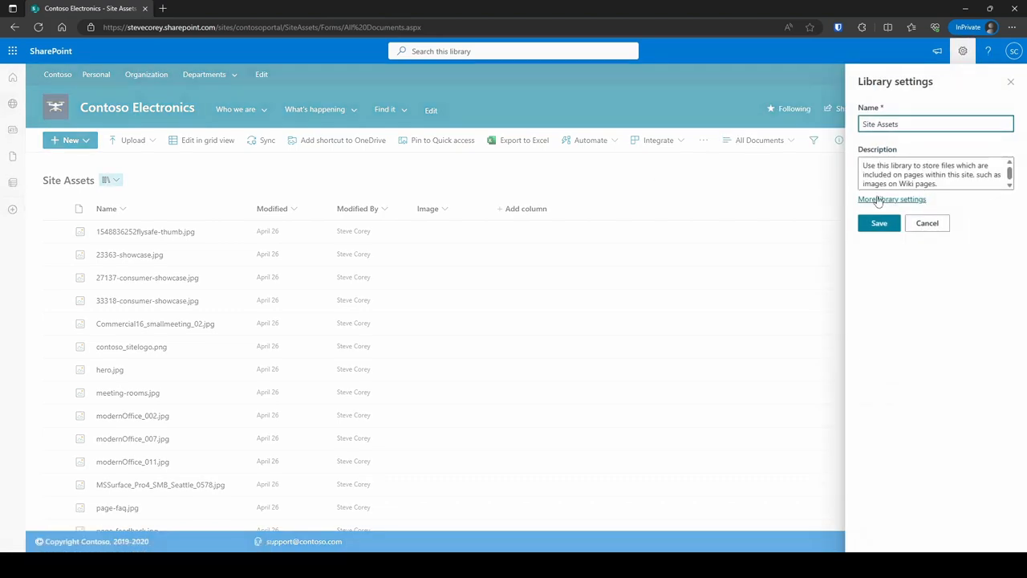
{"action": "left_click", "coordinate": [892, 199]}
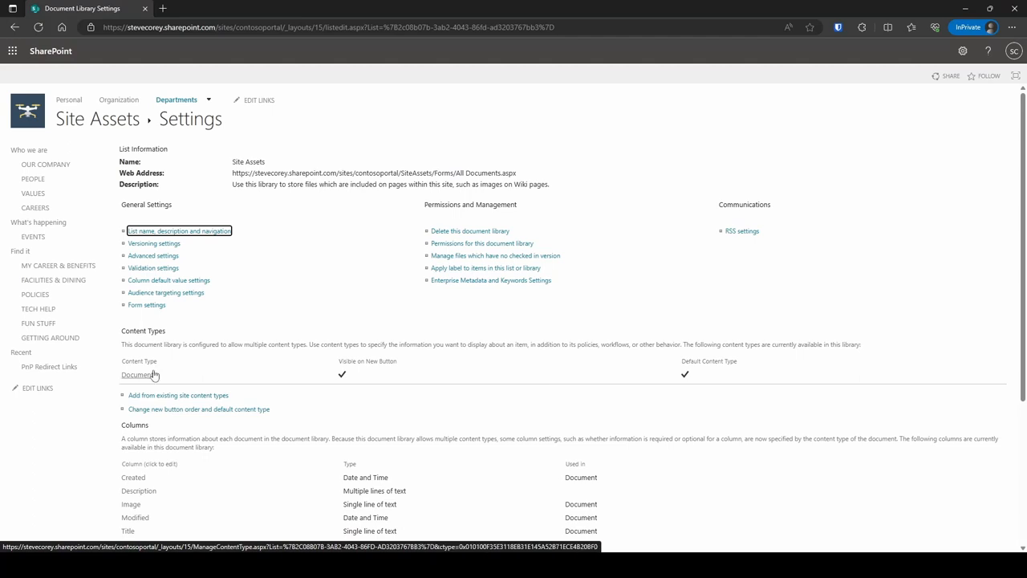
{"action": "mouse_move", "coordinate": [152, 255]}
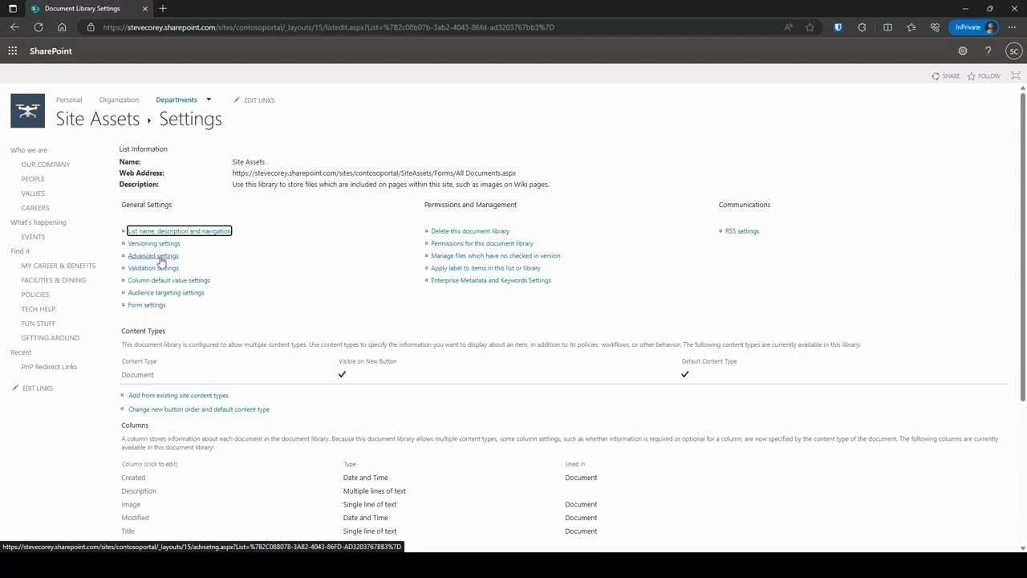
{"action": "left_click", "coordinate": [153, 255]}
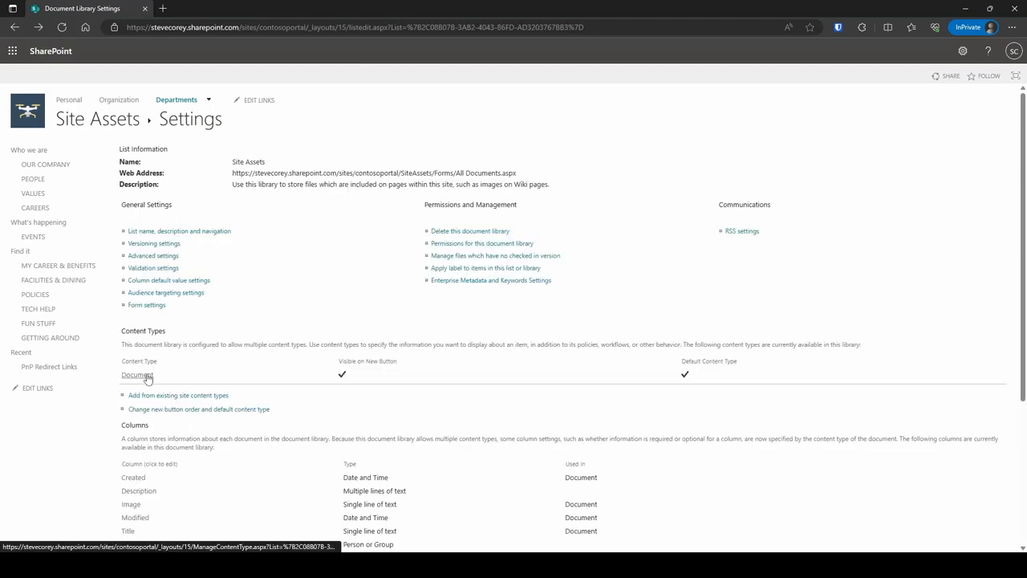
- Open the library's Document content type and then its parent site Document content type
{"action": "left_click", "coordinate": [136, 375]}
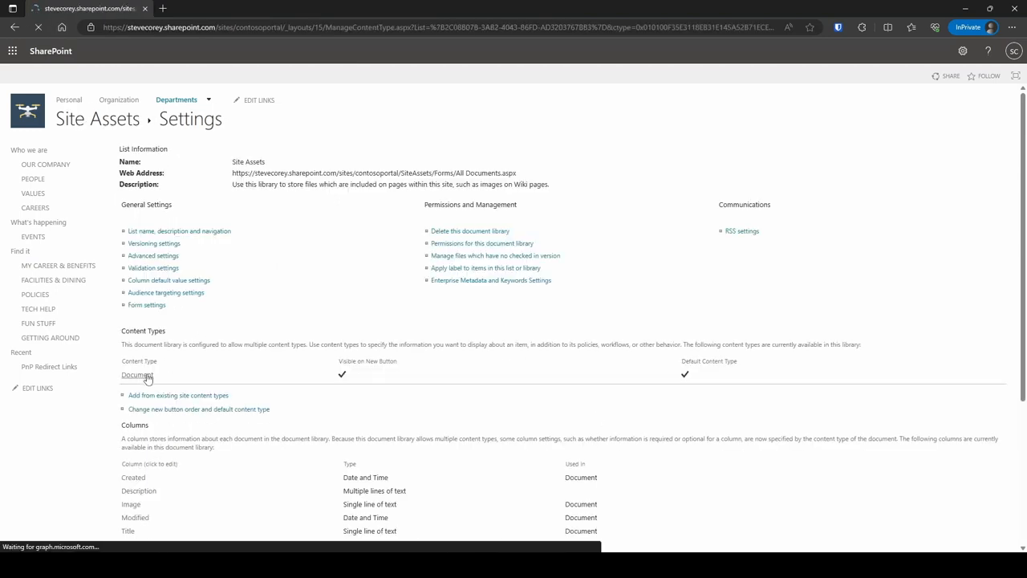
{"action": "left_click", "coordinate": [136, 375]}
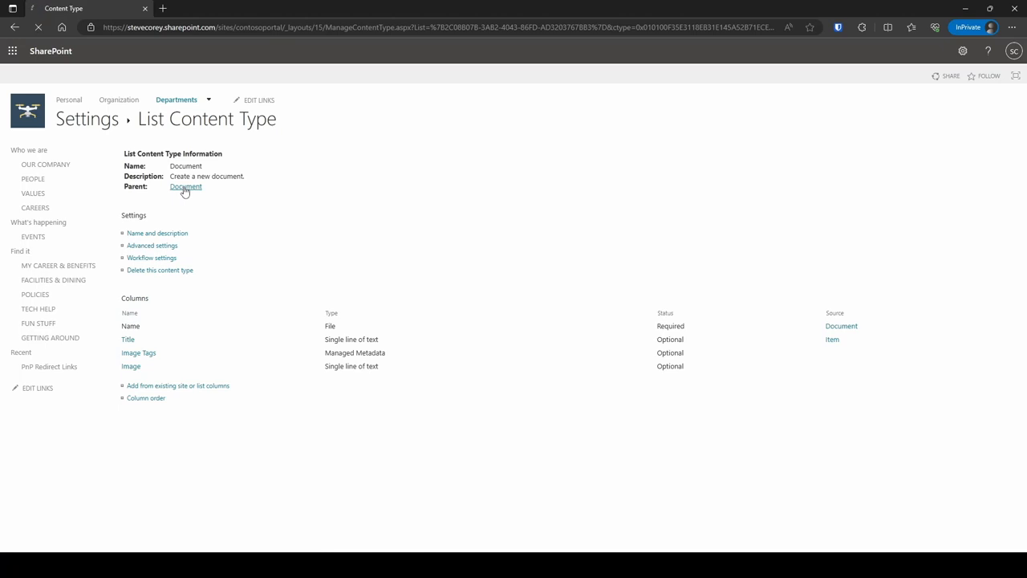
{"action": "left_click", "coordinate": [186, 186]}
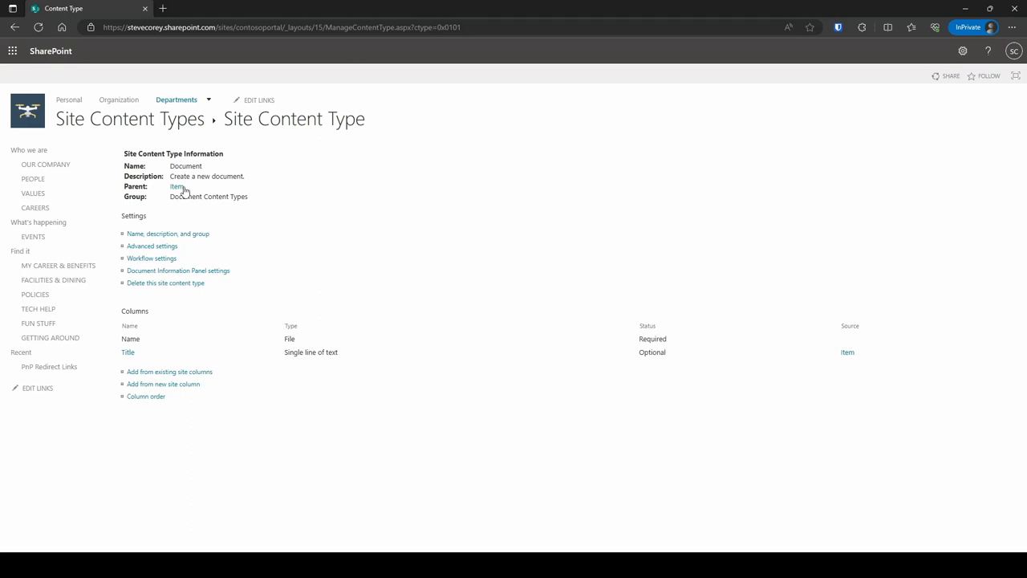
- Add a new site column 'Image Preview' with the JSON thumbnail formatting and return to Site Assets
{"action": "left_click", "coordinate": [163, 384]}
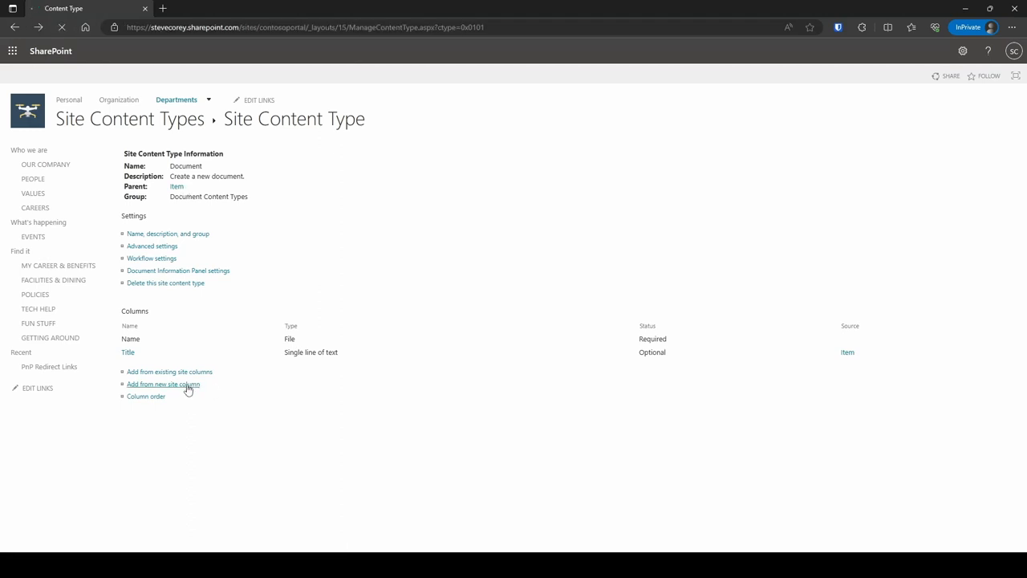
{"action": "mouse_move", "coordinate": [164, 384]}
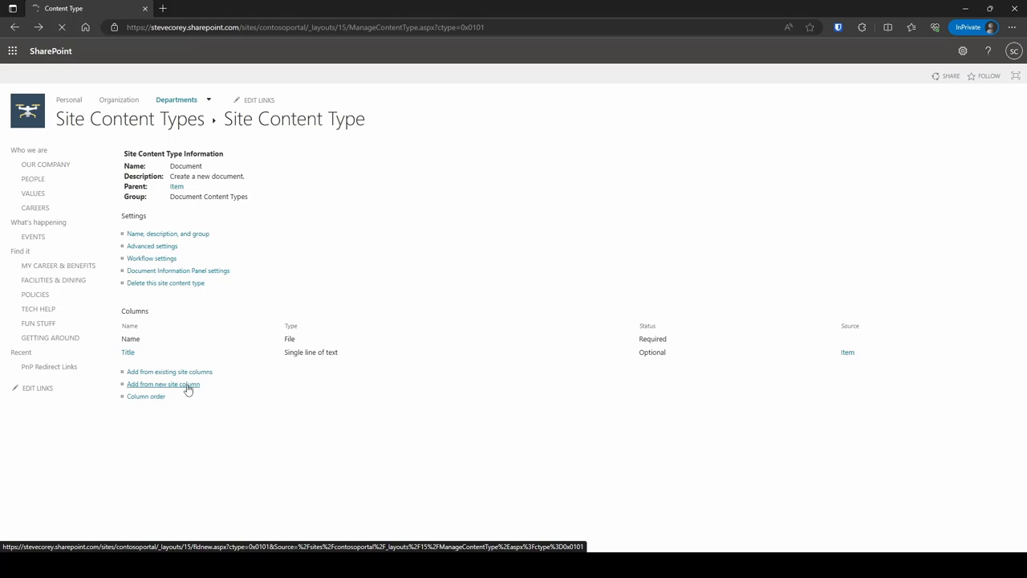
{"action": "left_click", "coordinate": [164, 383]}
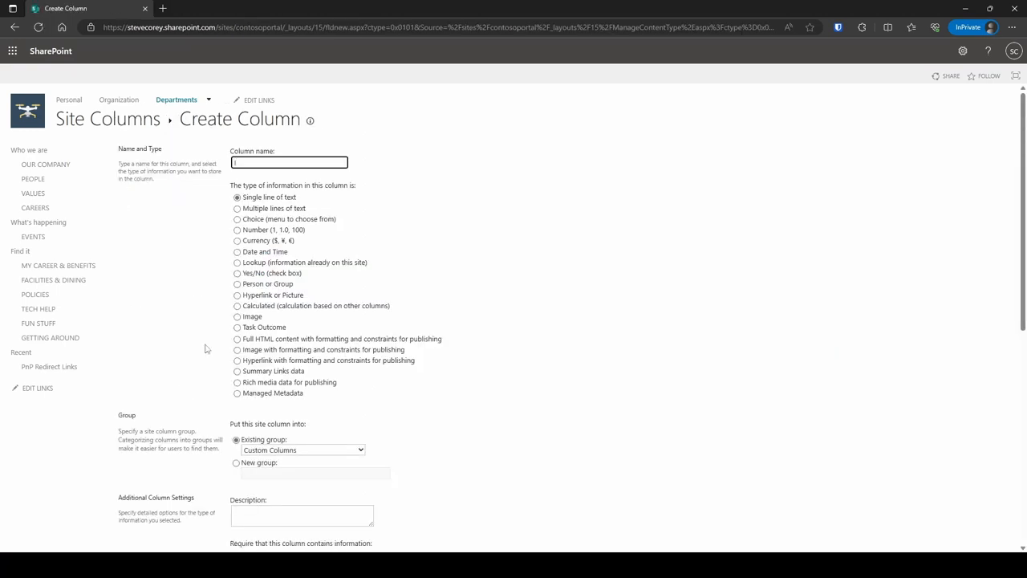
{"action": "type", "text": "Image Preview"}
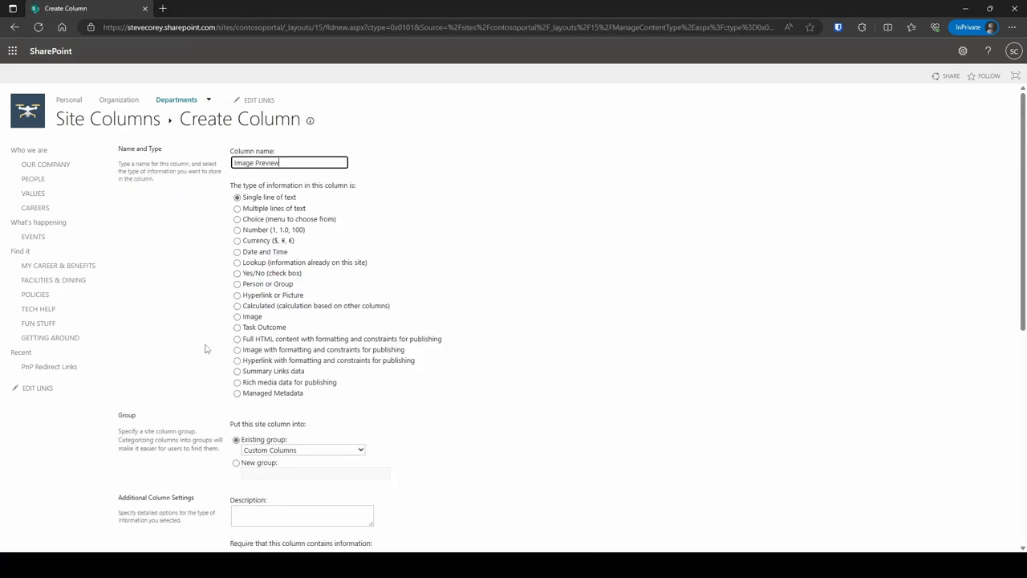
{"action": "scroll", "scroll_direction": "down", "scroll_amount": 3}
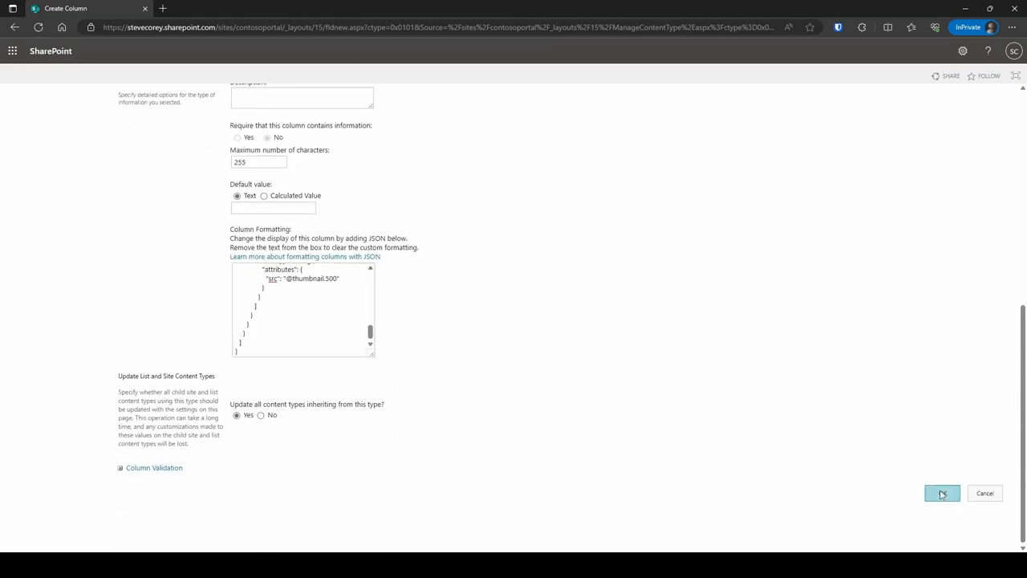
{"action": "left_click", "coordinate": [942, 493]}
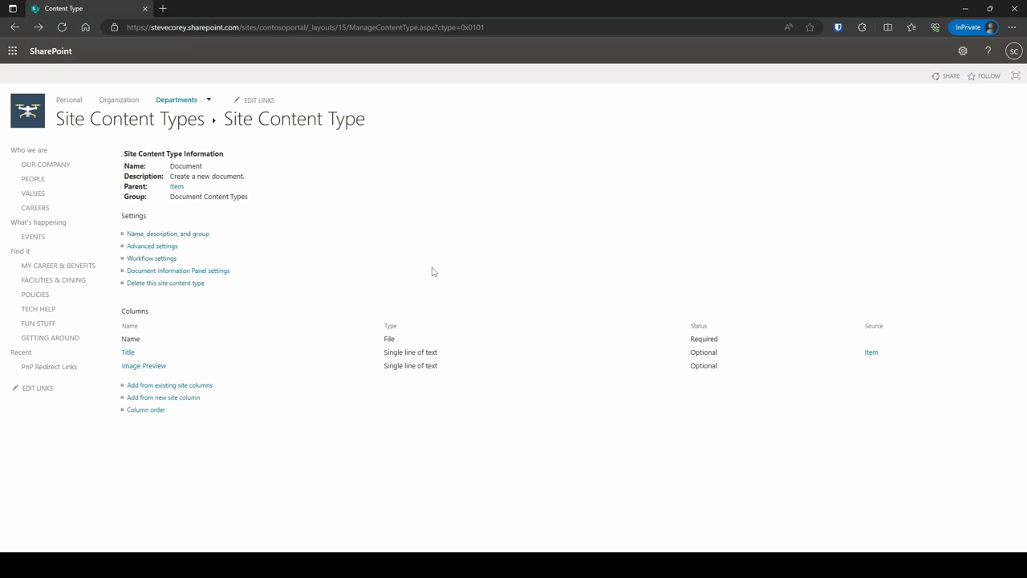
{"action": "mouse_move", "coordinate": [431, 271]}
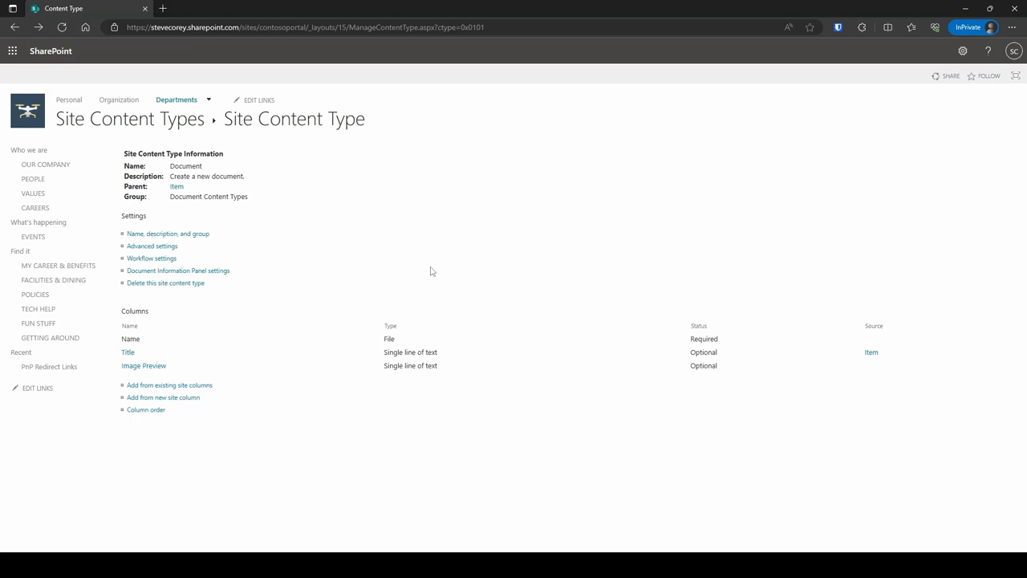
{"action": "left_click", "coordinate": [176, 187]}
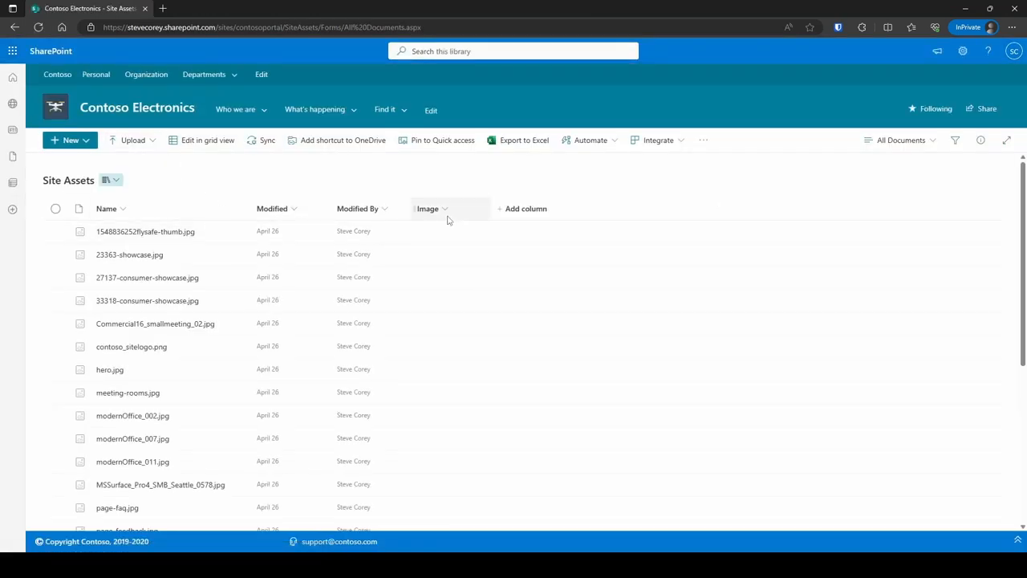
- Replace the Image column's formatting with the thumbnail JSON in Advanced mode and save it
{"action": "left_click", "coordinate": [430, 209]}
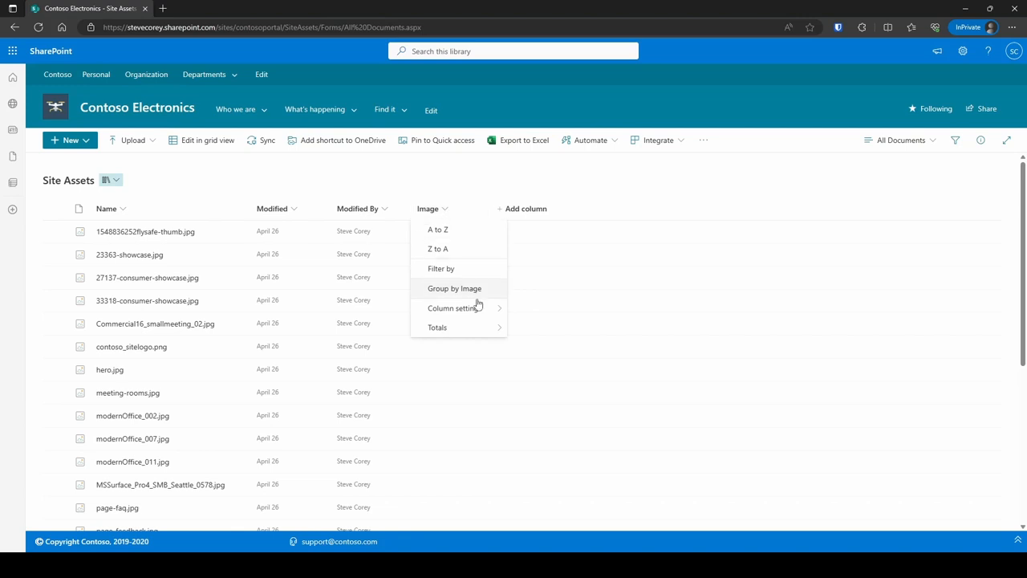
{"action": "left_click", "coordinate": [454, 308]}
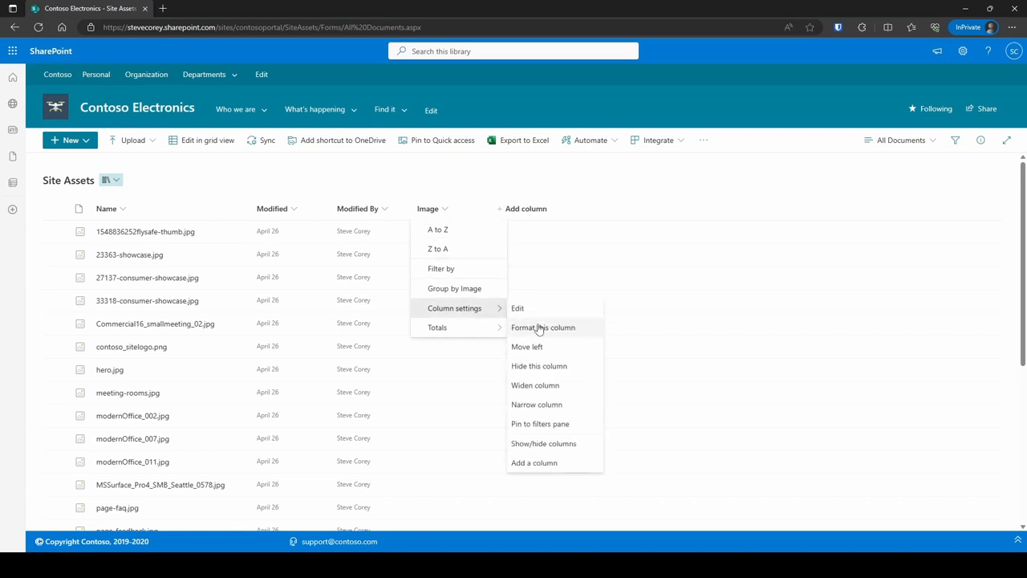
{"action": "left_click", "coordinate": [542, 327]}
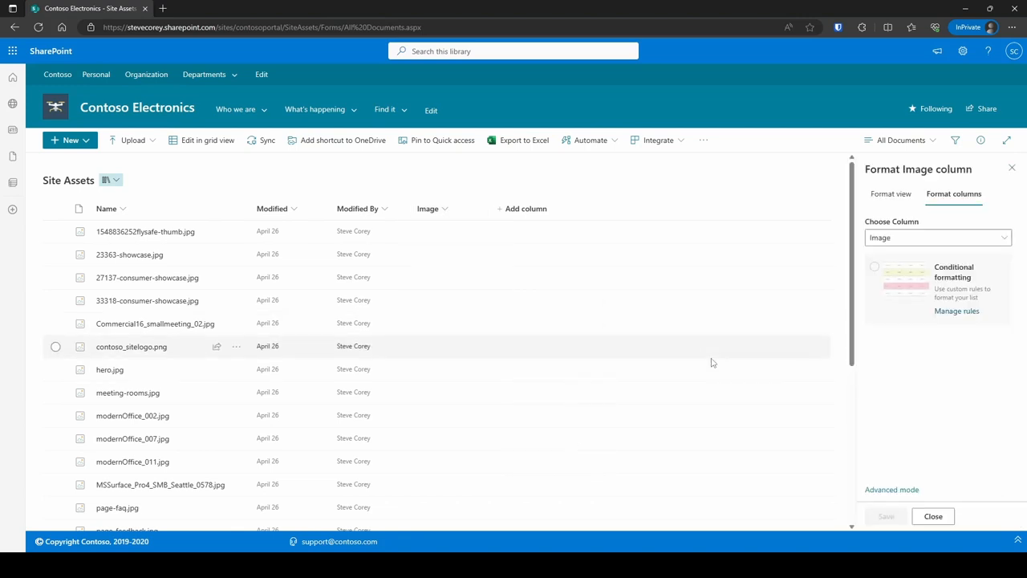
{"action": "left_click", "coordinate": [892, 490]}
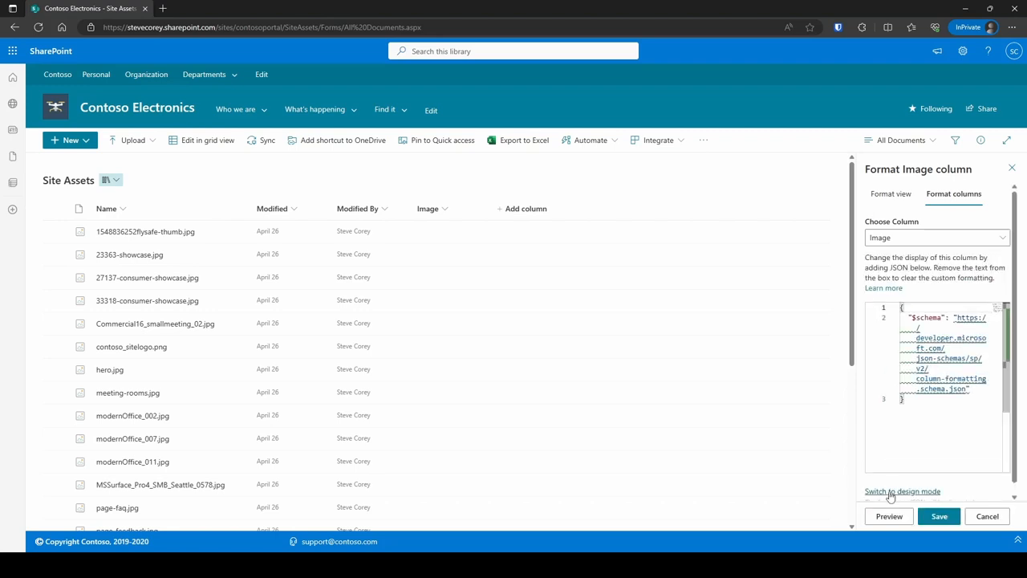
{"action": "triple_click", "coordinate": [946, 337]}
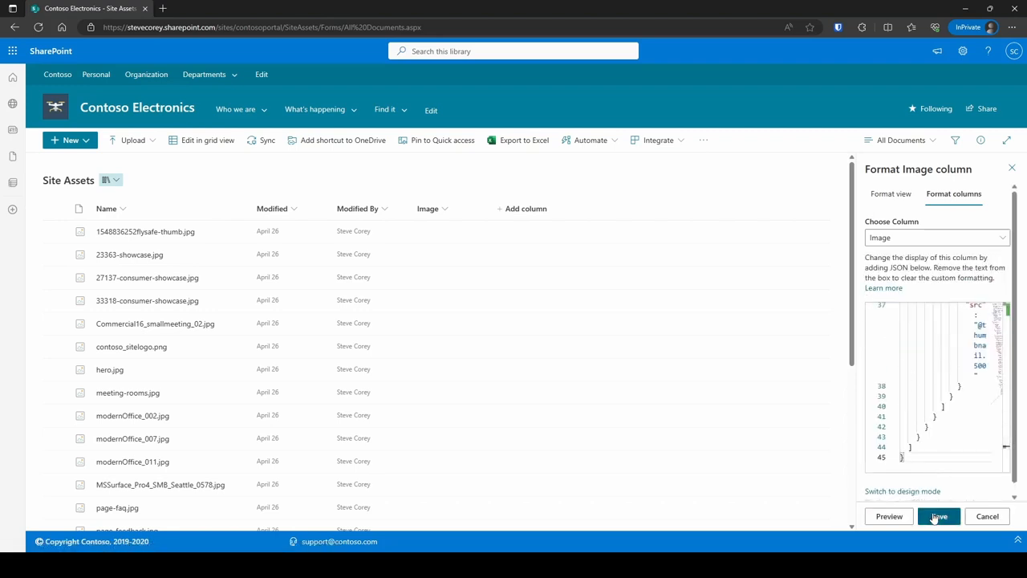
{"action": "left_click", "coordinate": [939, 517]}
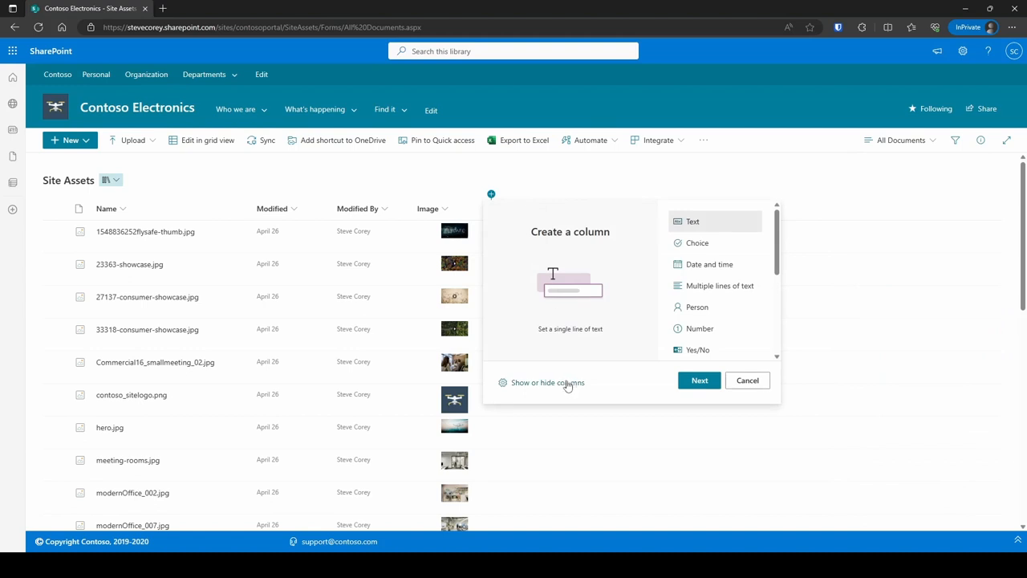
- Show the Image Preview column in the Site Assets view via Show or hide columns
{"action": "left_click", "coordinate": [545, 381]}
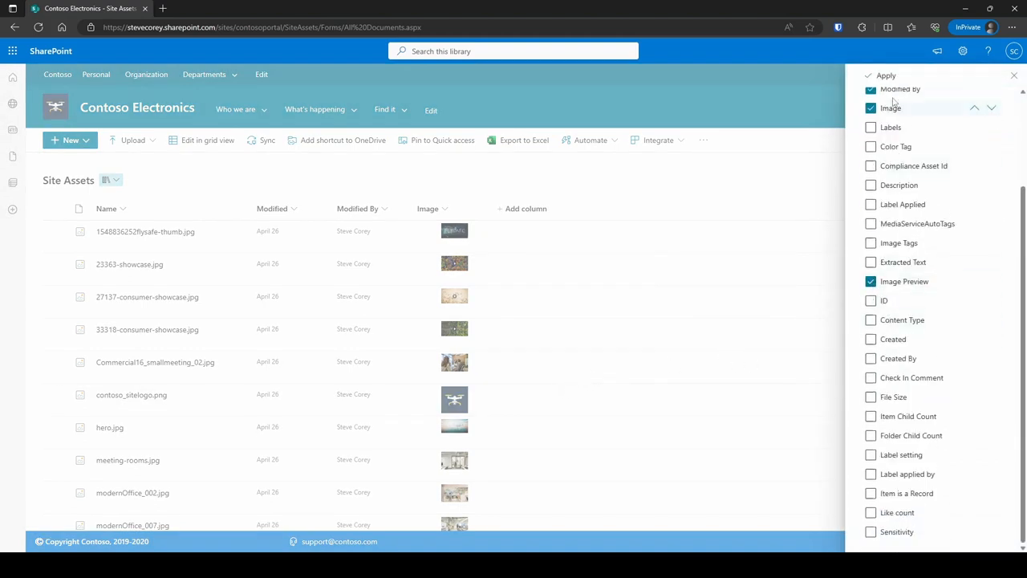
{"action": "left_click", "coordinate": [885, 75]}
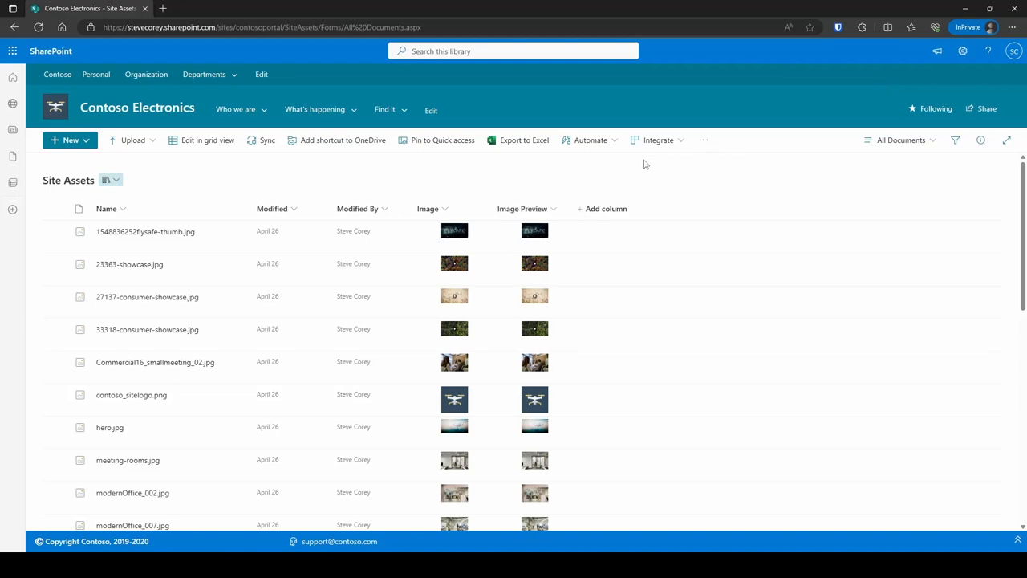
{"action": "scroll", "scroll_direction": "down", "scroll_amount": 3}
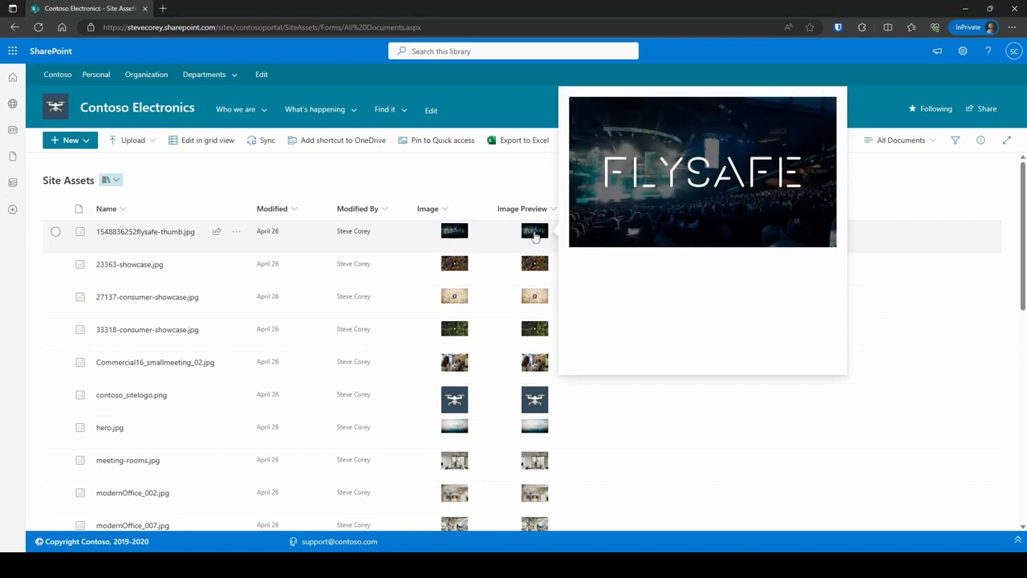
- Scroll the library to check another file's Image Preview thumbnail enlarges on click
{"action": "scroll", "scroll_direction": "down", "scroll_amount": 3}
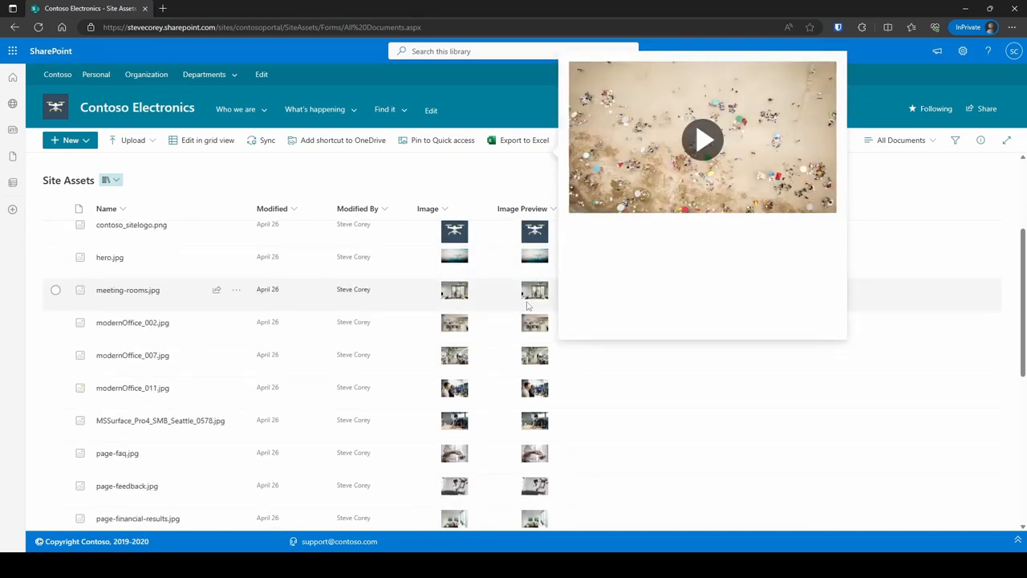